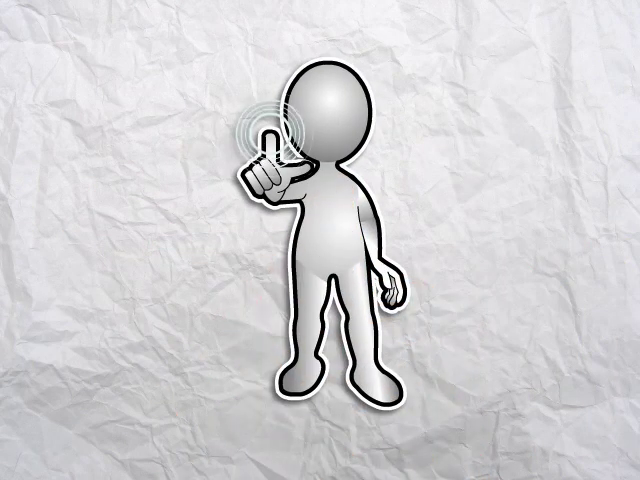
left_click(270, 140)
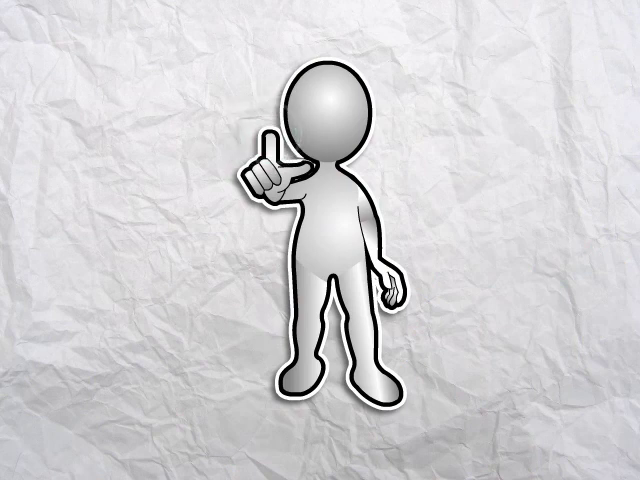